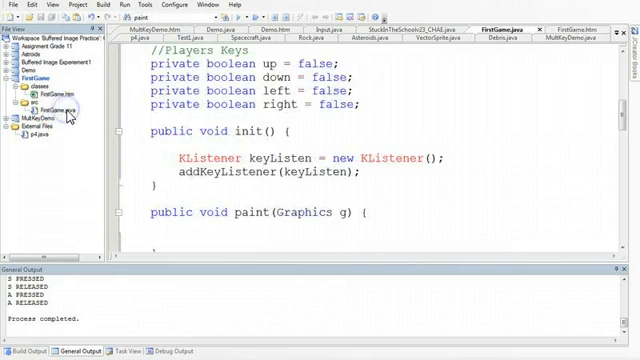
- Place the cursor inside the empty paint method of FirstGame
scroll("down", 3)
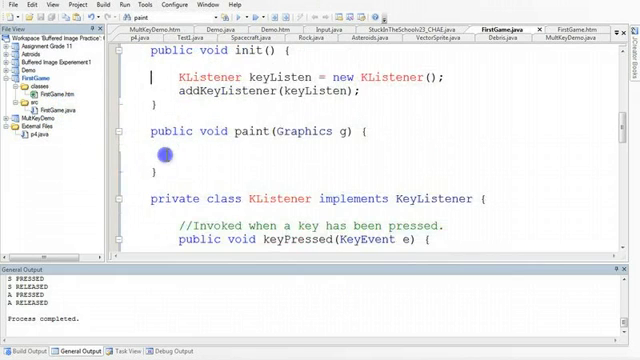
left_click(140, 156)
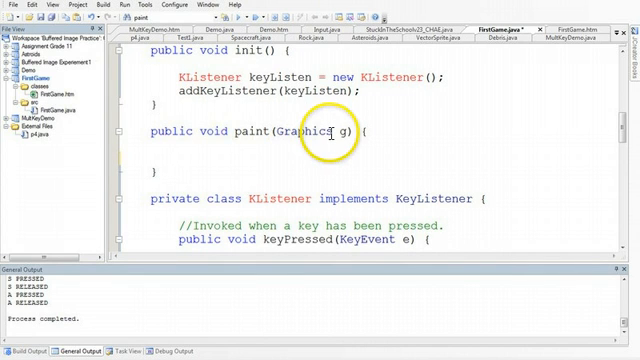
mouse_move(310, 138)
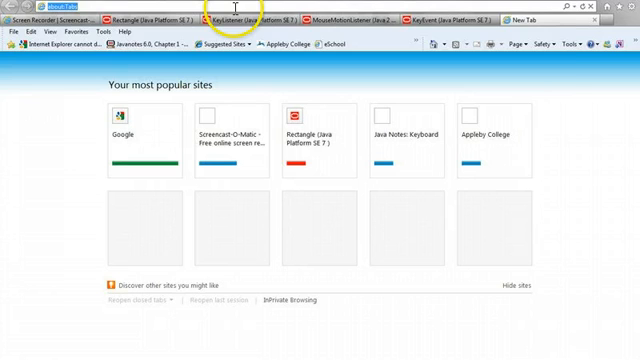
- Search for 'Graphics Class' and scroll the Java 7 Graphics method summary down to fillRect
type("Graphics Class")
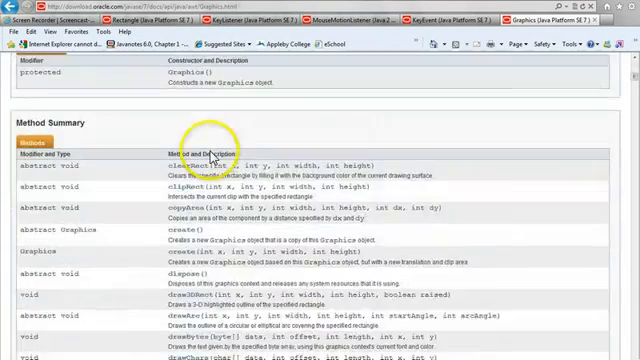
scroll("down", 3)
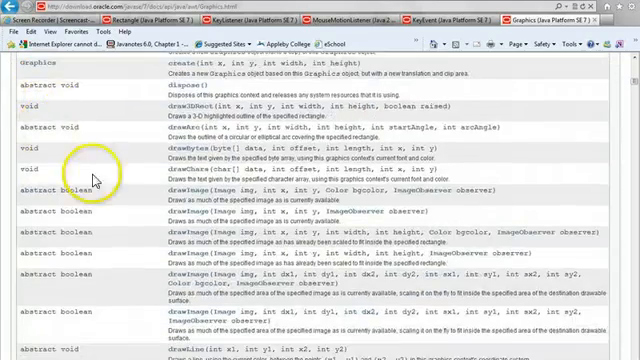
scroll("down", 3)
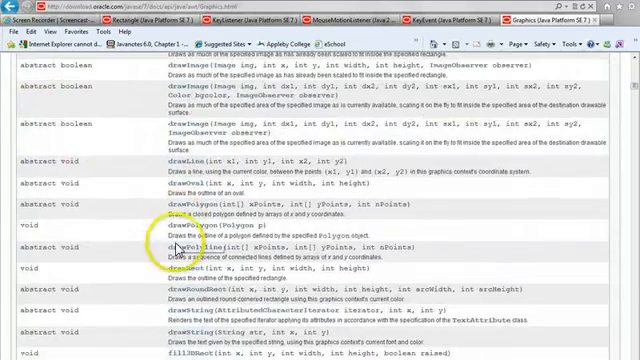
scroll("down", 3)
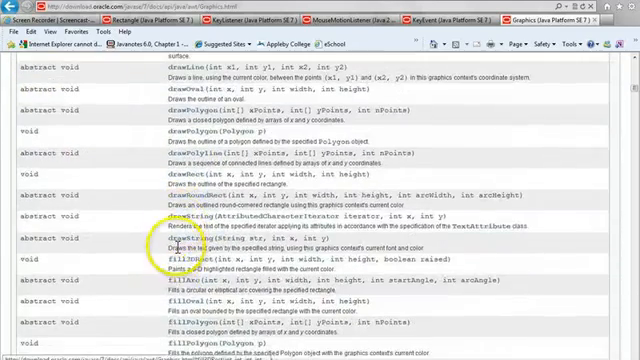
scroll("down", 3)
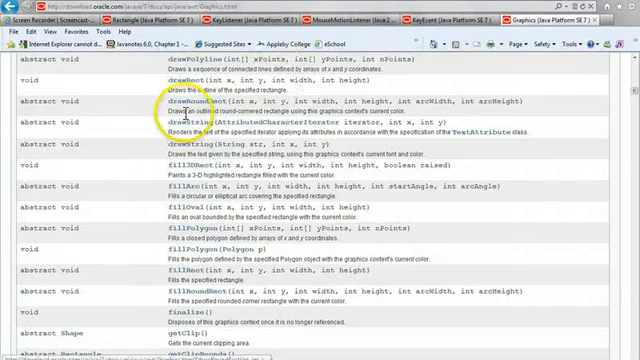
scroll("down", 3)
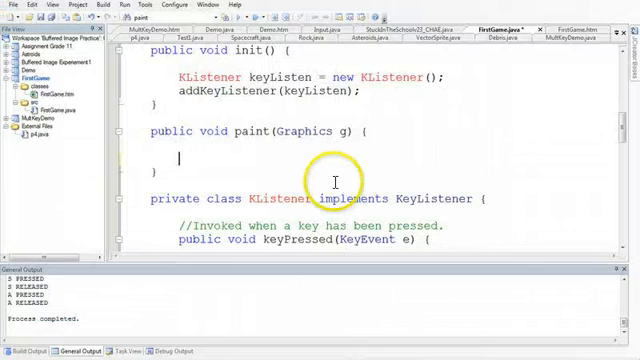
- Write g.fillRect(100,100,10,10); inside paint(Graphics g)
type("g")
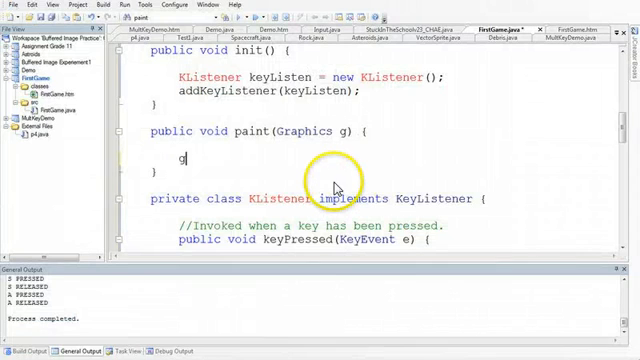
type(".file")
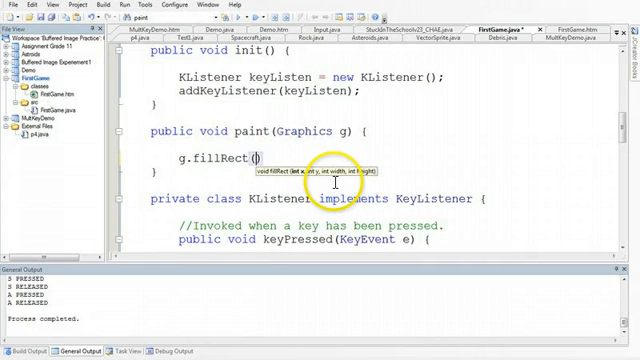
type("100,1")
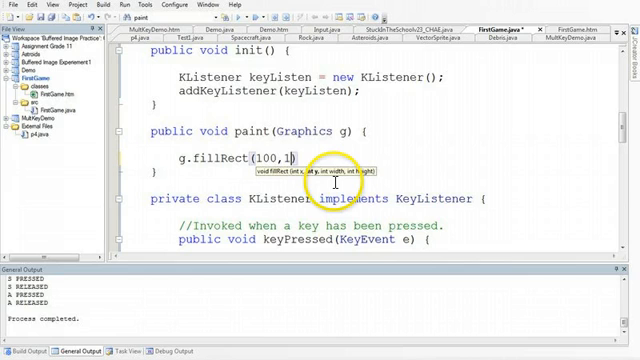
type("00,")
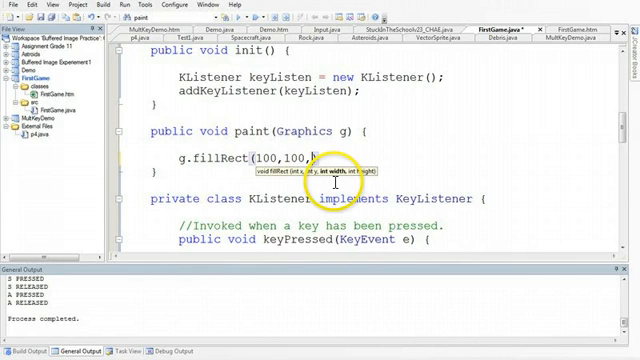
type("10,10);")
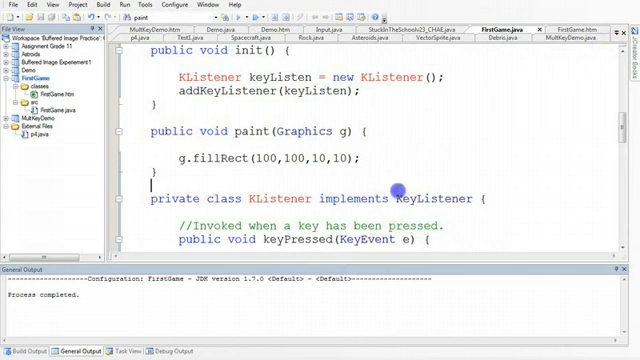
- Build FirstGame and check the General Output reports Process completed
scroll("down", 3)
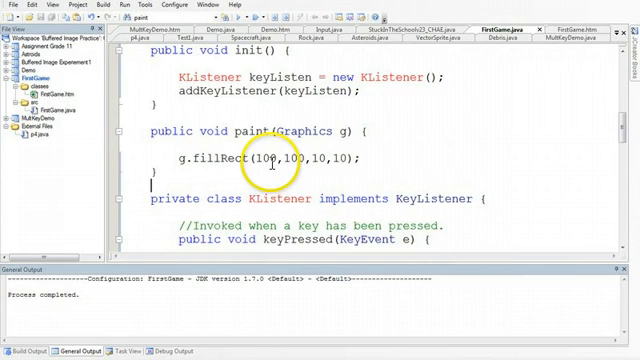
- Add a 'Black Rectangle position fields' comment above the class fields
scroll("up", 3)
type("//")
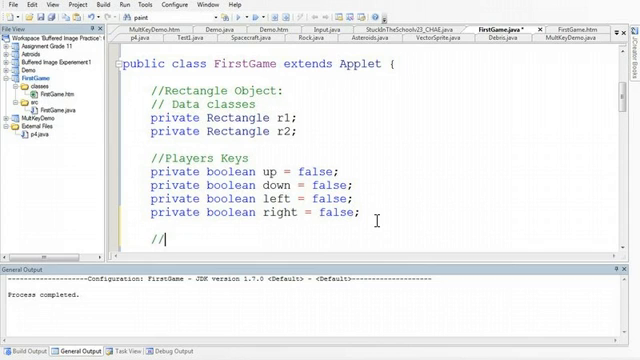
type("Po")
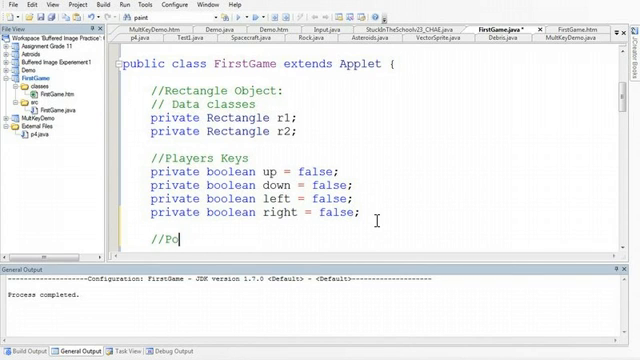
type("Black Rect")
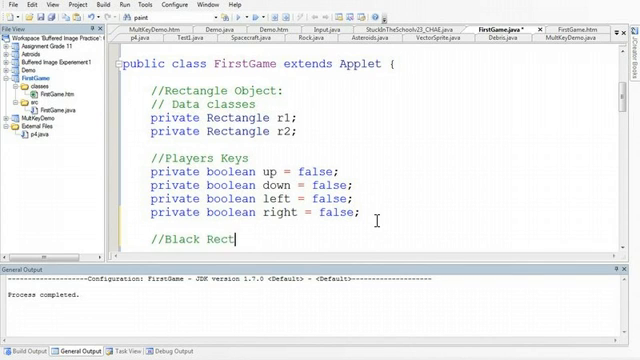
type("ps")
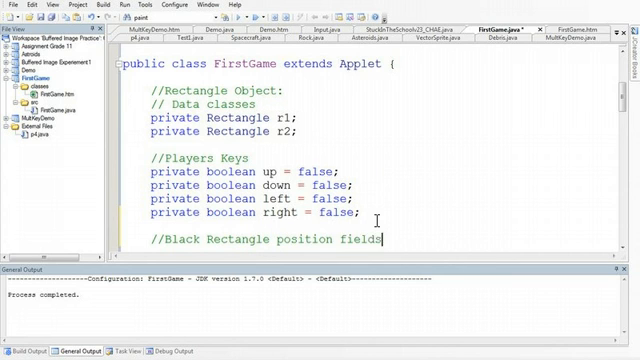
- Declare private int curX = 100; and private int curY = 100;
type("private in")
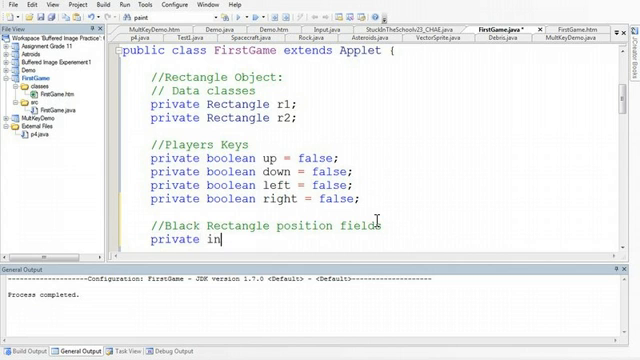
type("t")
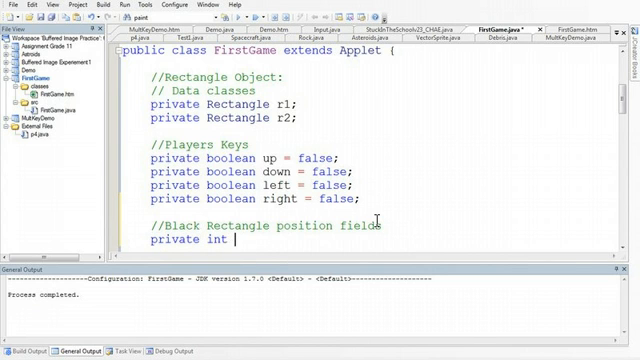
type("curX")
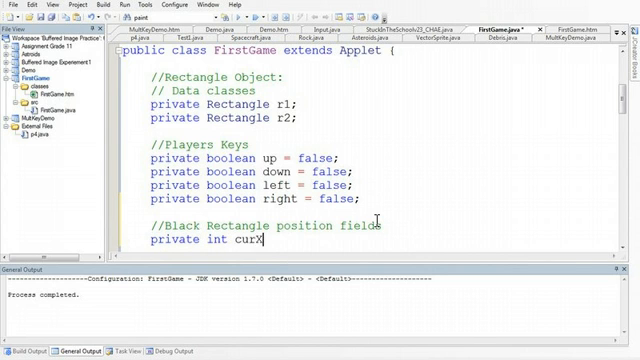
type("= 100;")
type("private int")
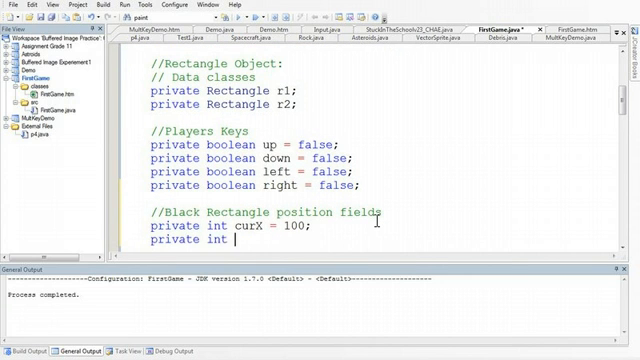
type("curY =")
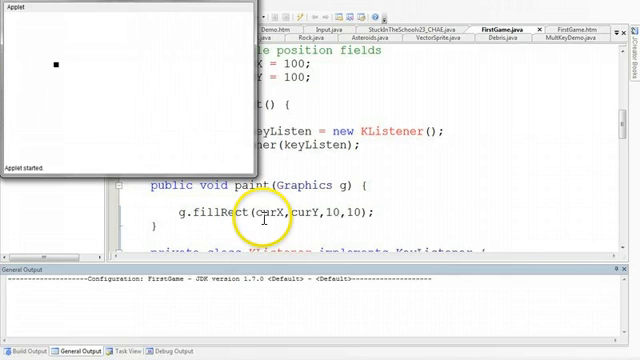
mouse_move(284, 160)
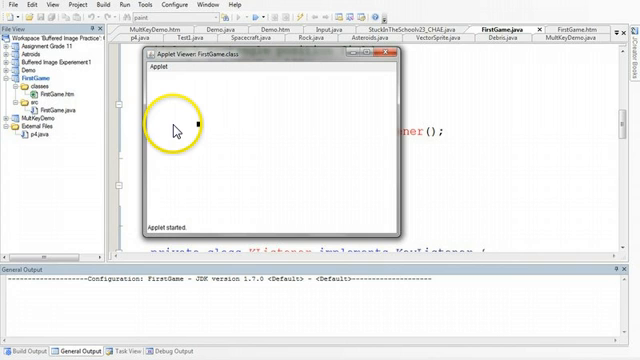
mouse_move(198, 124)
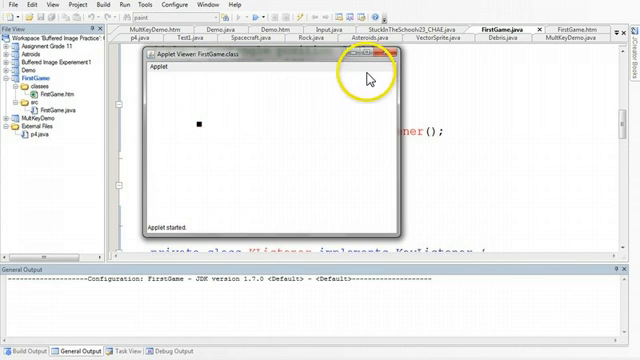
left_click(392, 56)
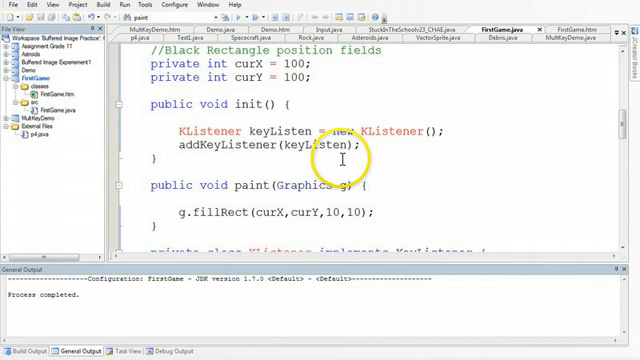
- Under the VK_W check, subtract 10 from curY so W moves the square up
scroll("down", 3)
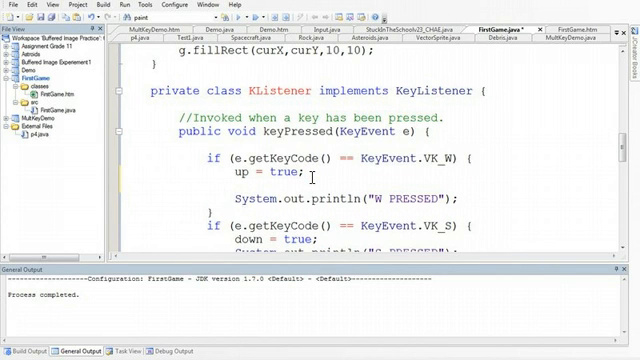
type("cur")
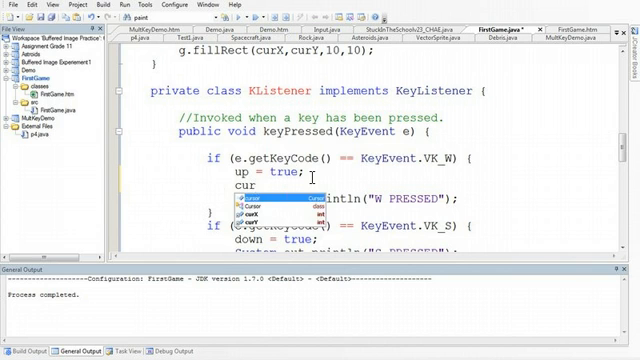
type("X = curt")
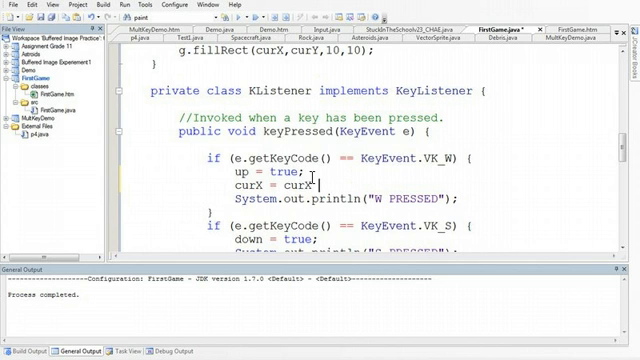
type("- 10;")
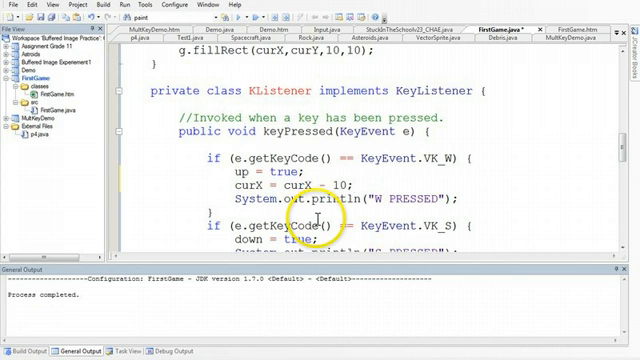
- Under the VK_S check, add 10 to curY, then run the applet to try it
scroll("down", 3)
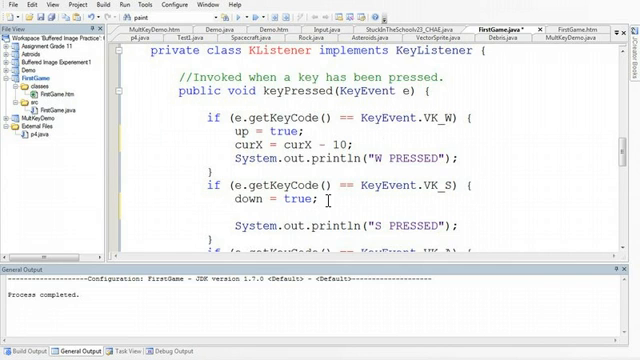
type("curY = curY + 10;")
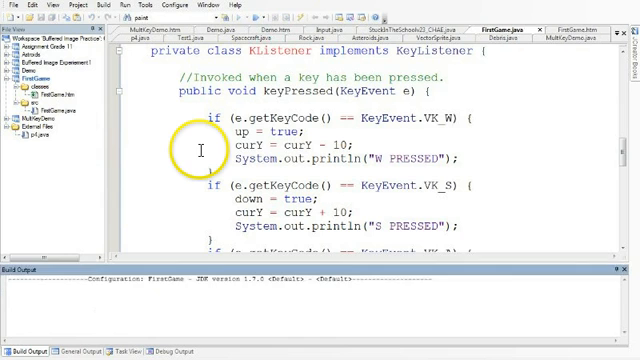
left_click(88, 6)
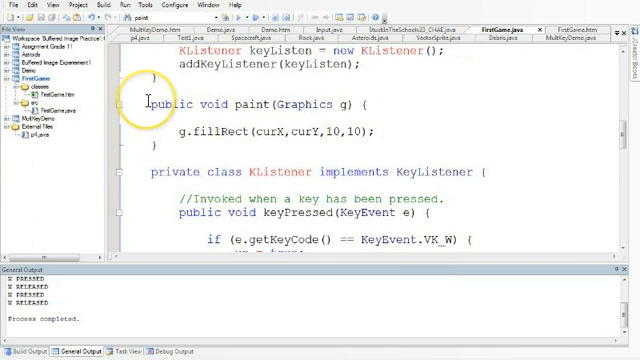
- Review the General Output pane for the logged W PRESSED and S PRESSED lines
scroll("down", 3)
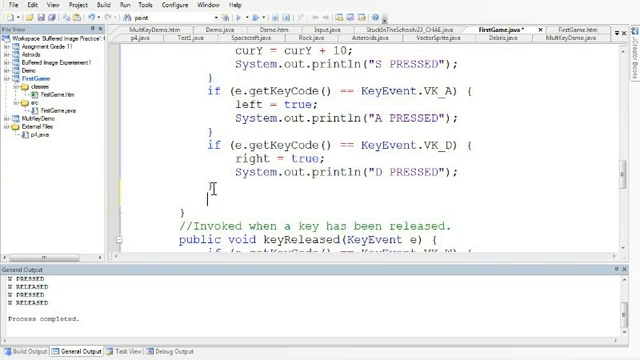
- Add repaint(); after the VK_D block so the square redraws after each move
type("repaint();")
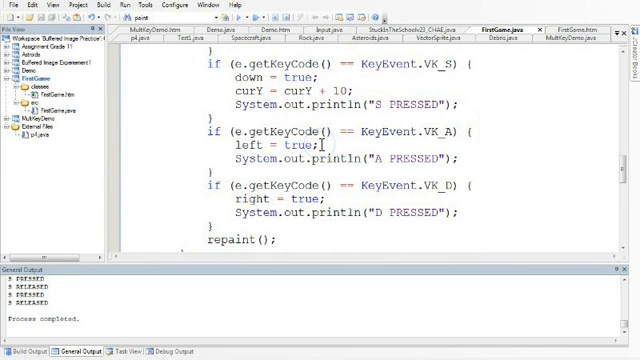
- Add curX = curX - 10; under VK_A and curX = curX + 10; under VK_D, then build
type("curX = cu")
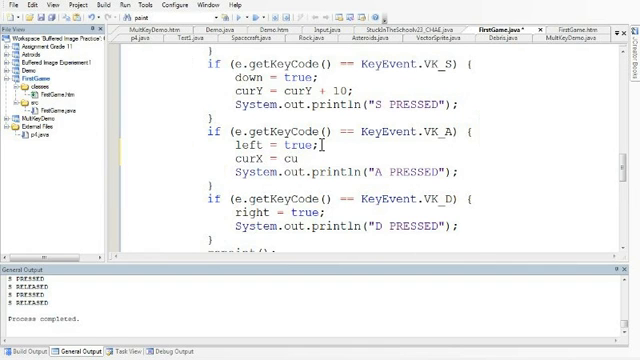
type("rX - 10;")
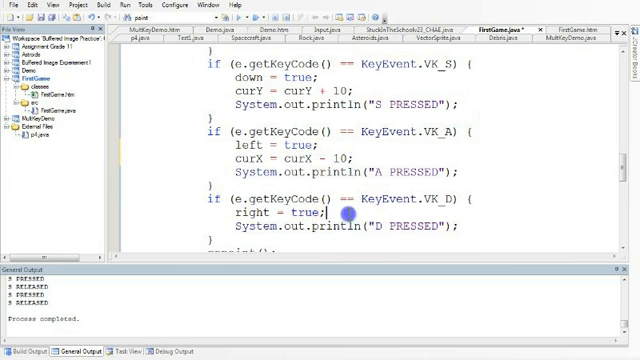
type("curX = curX + 10;")
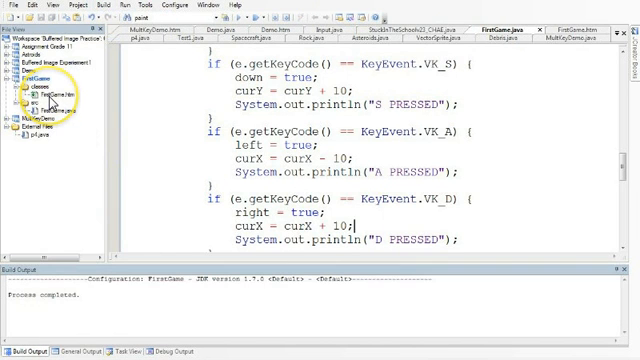
scroll("down", 3)
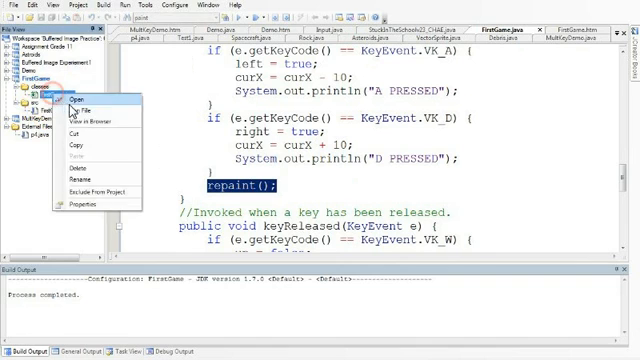
- Run FirstGame and move the square right twice with D and back left with A
left_click(72, 96)
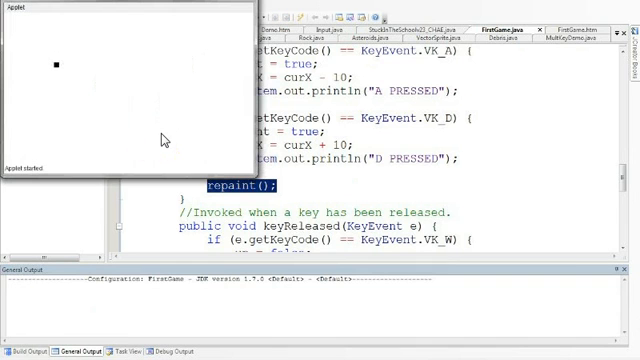
key("d")
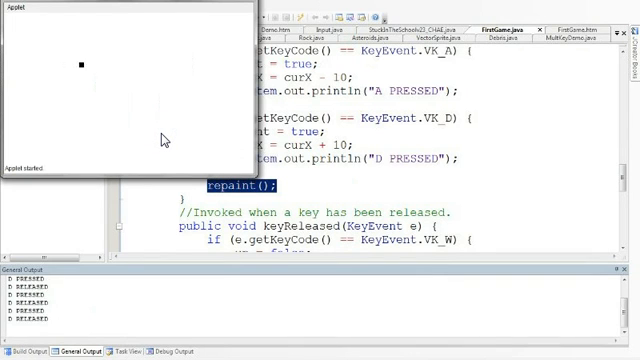
key("d")
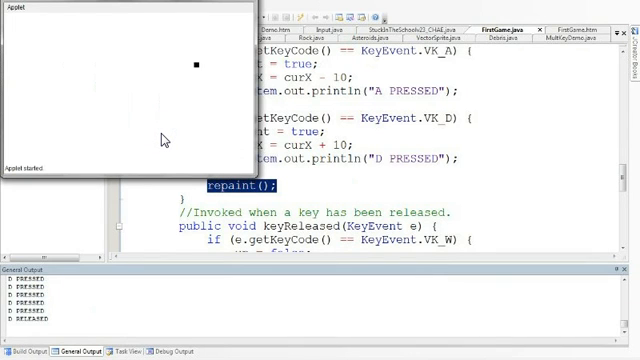
key("a")
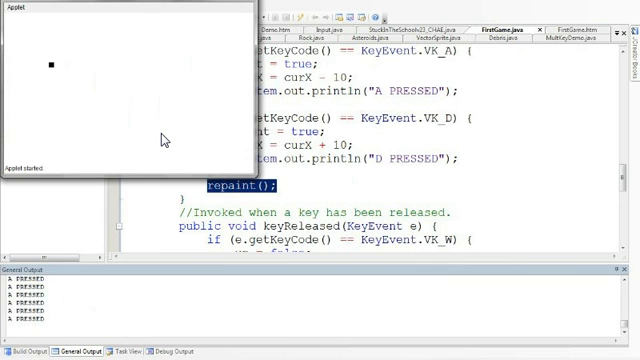